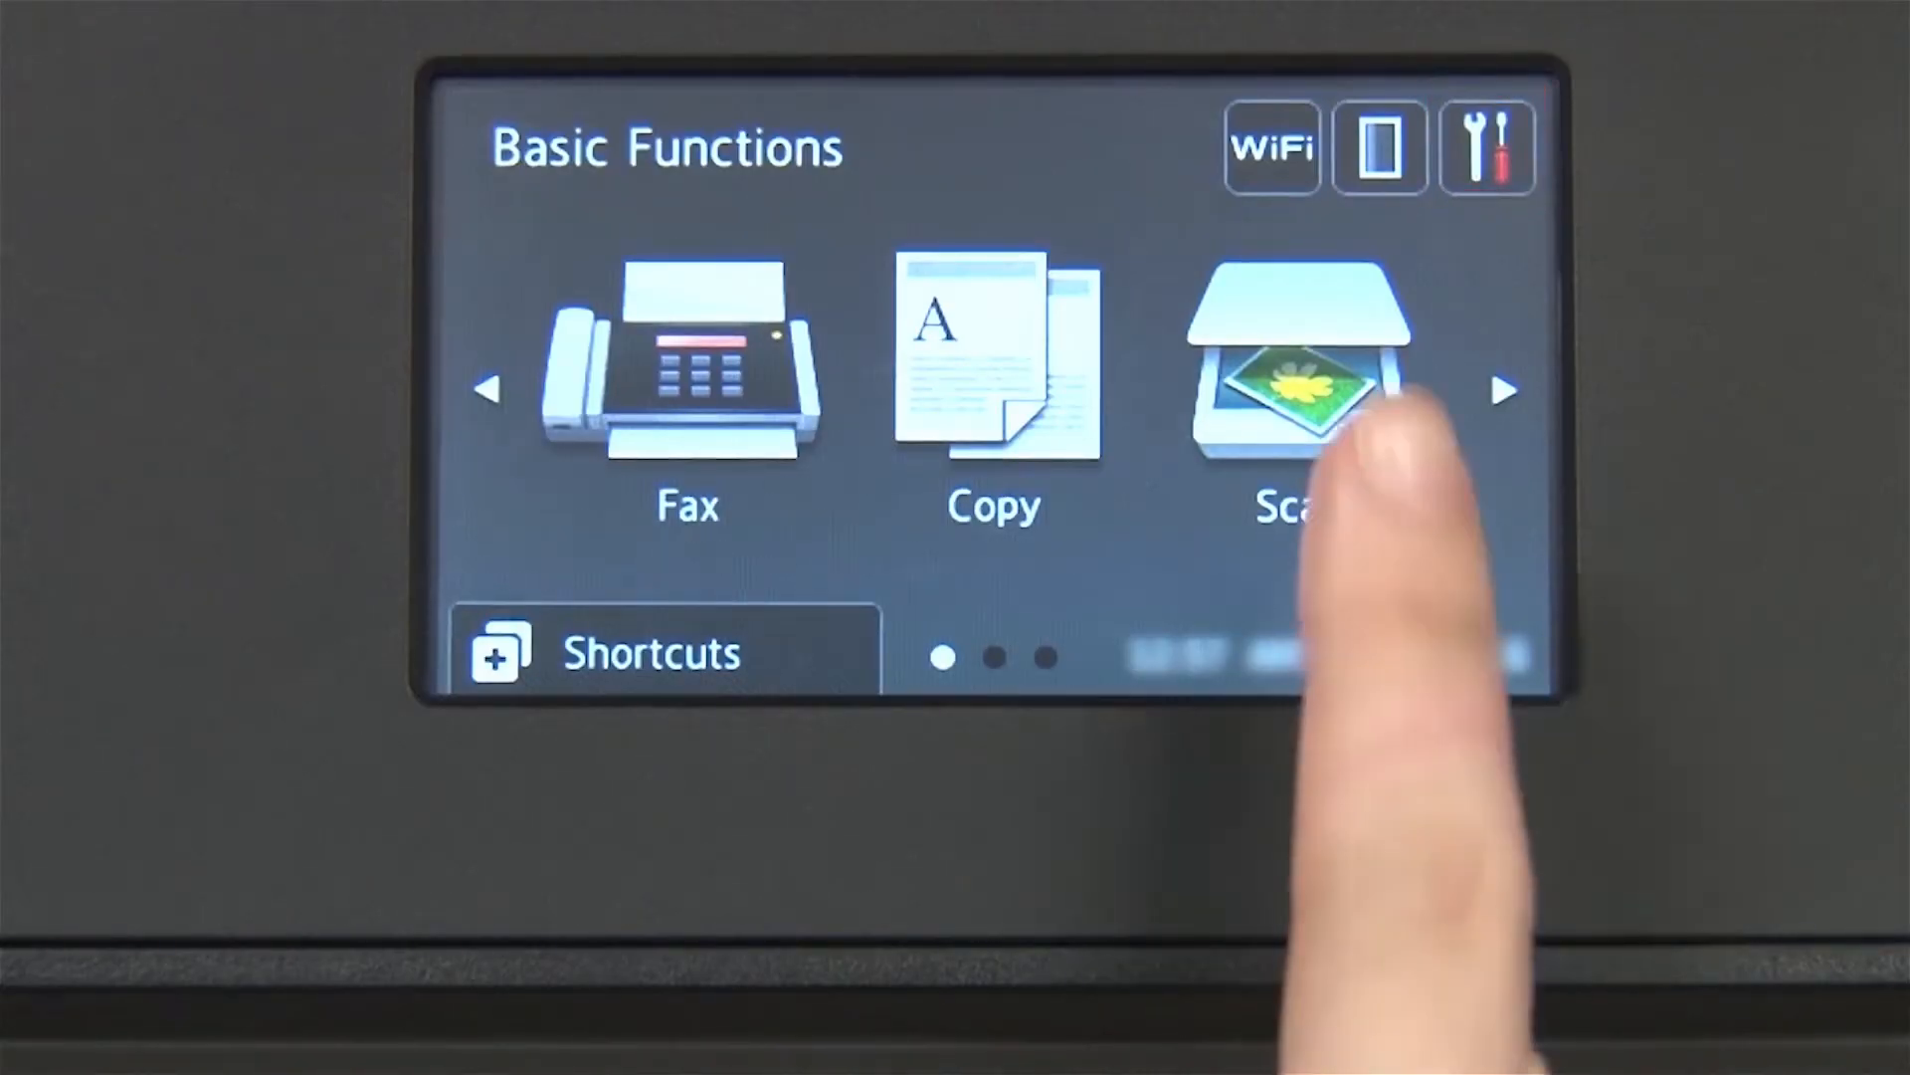
Reach the SSID list via Settings, Network, WLAN Setup Wizard, confirming Enable WLAN with Yes
click(1489, 147)
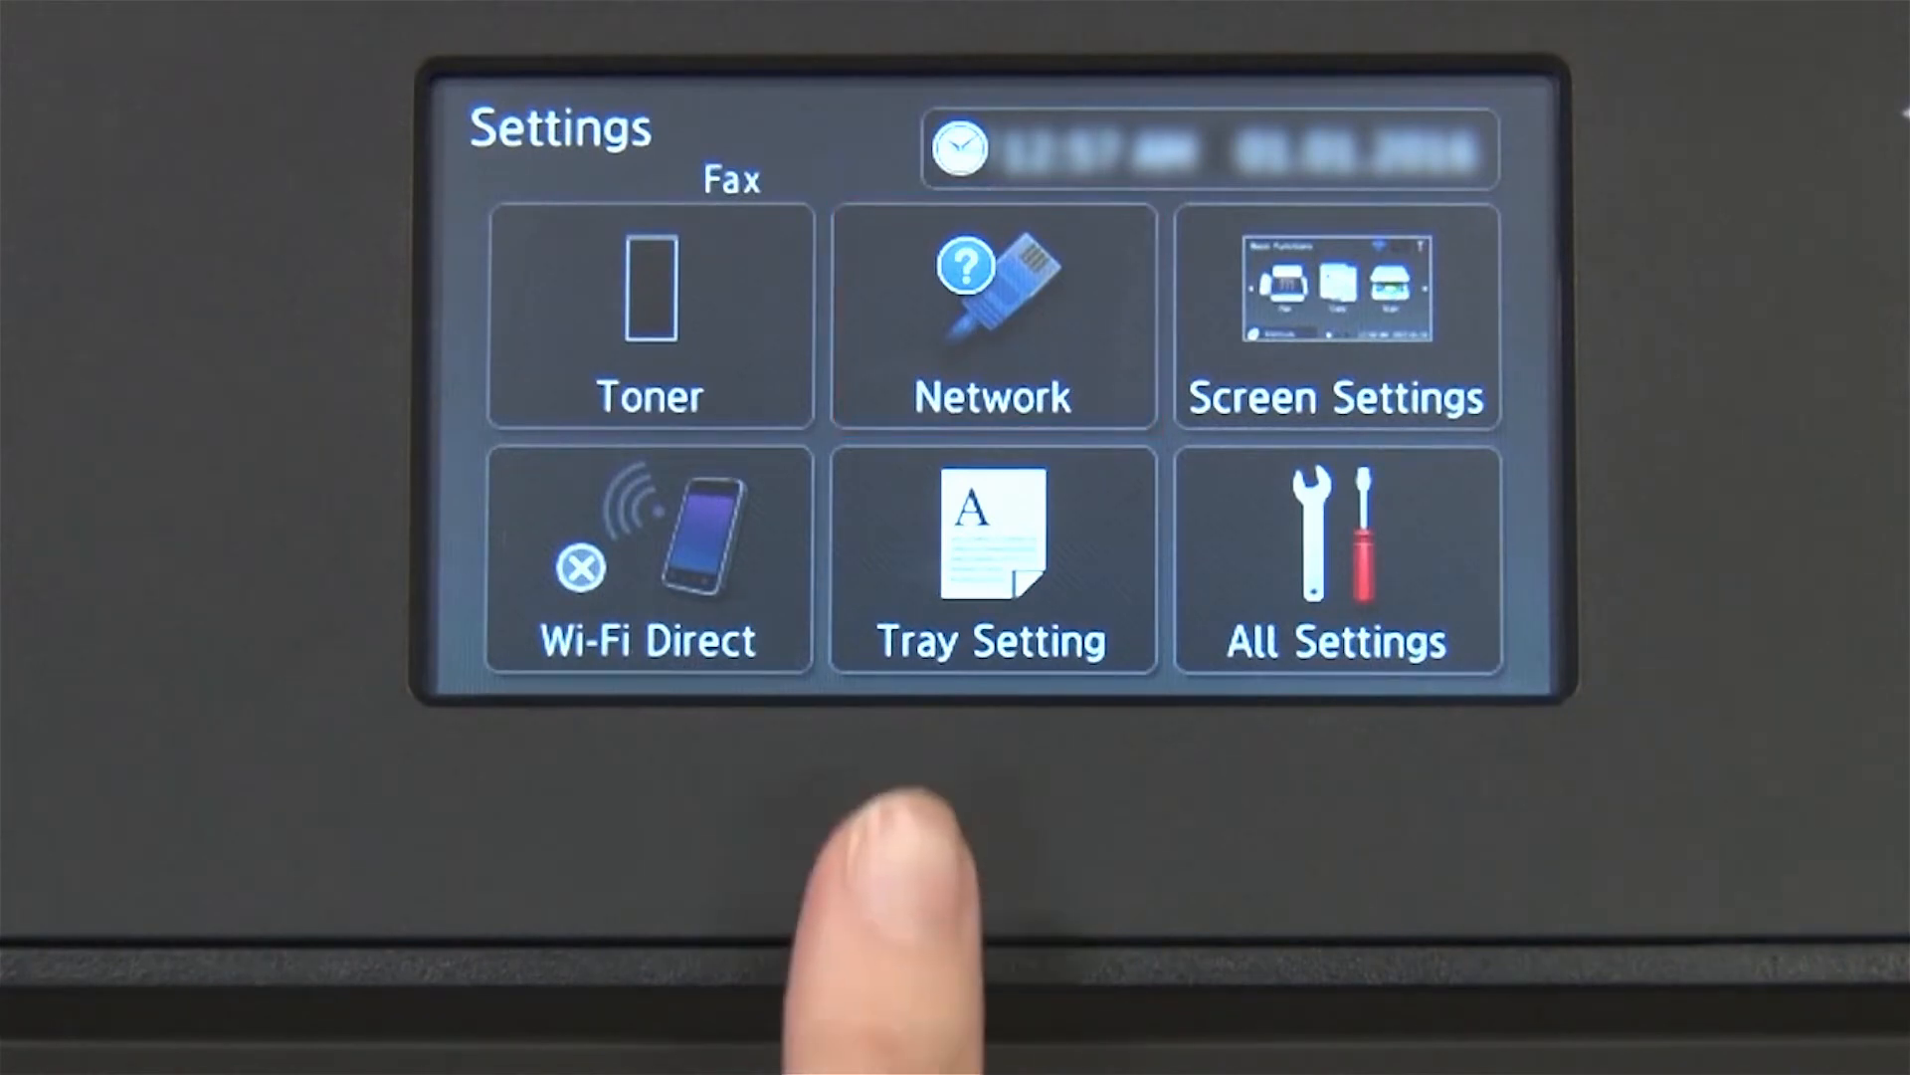
click(991, 316)
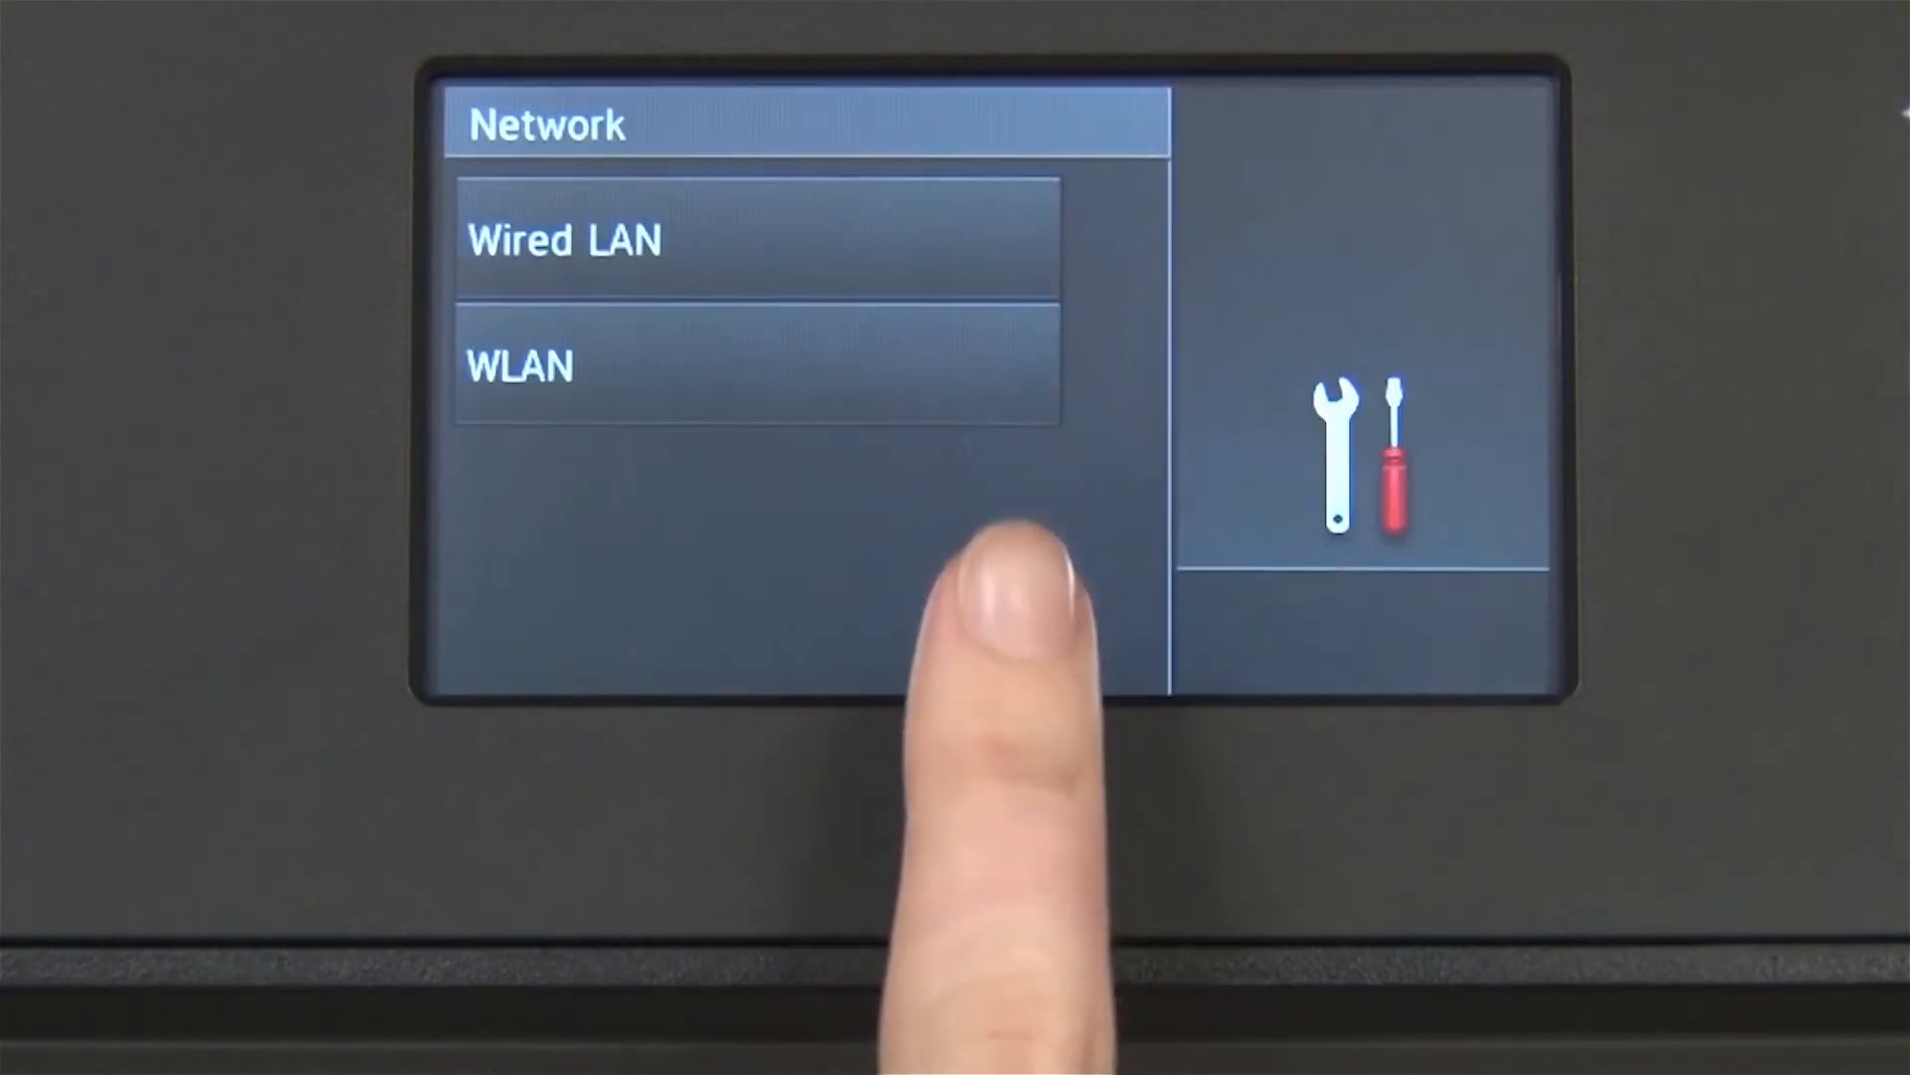
click(757, 366)
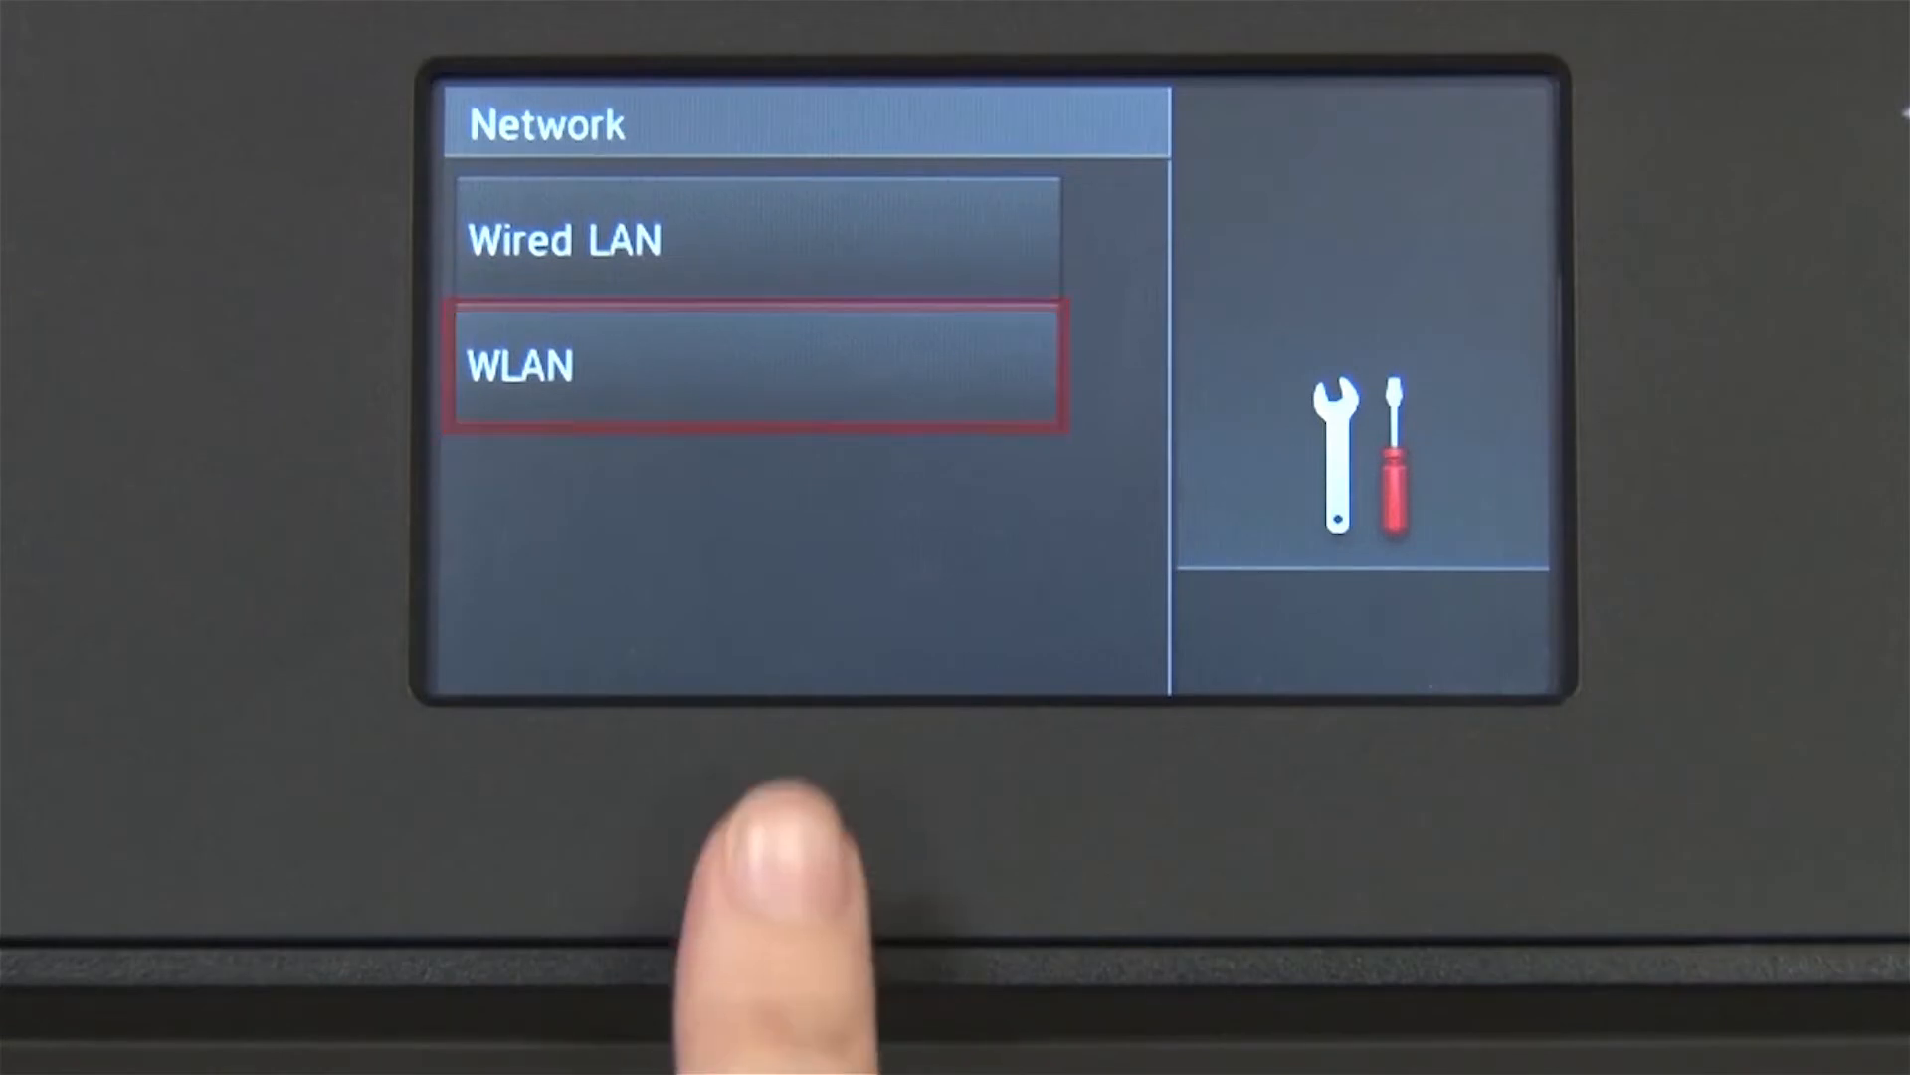
click(756, 366)
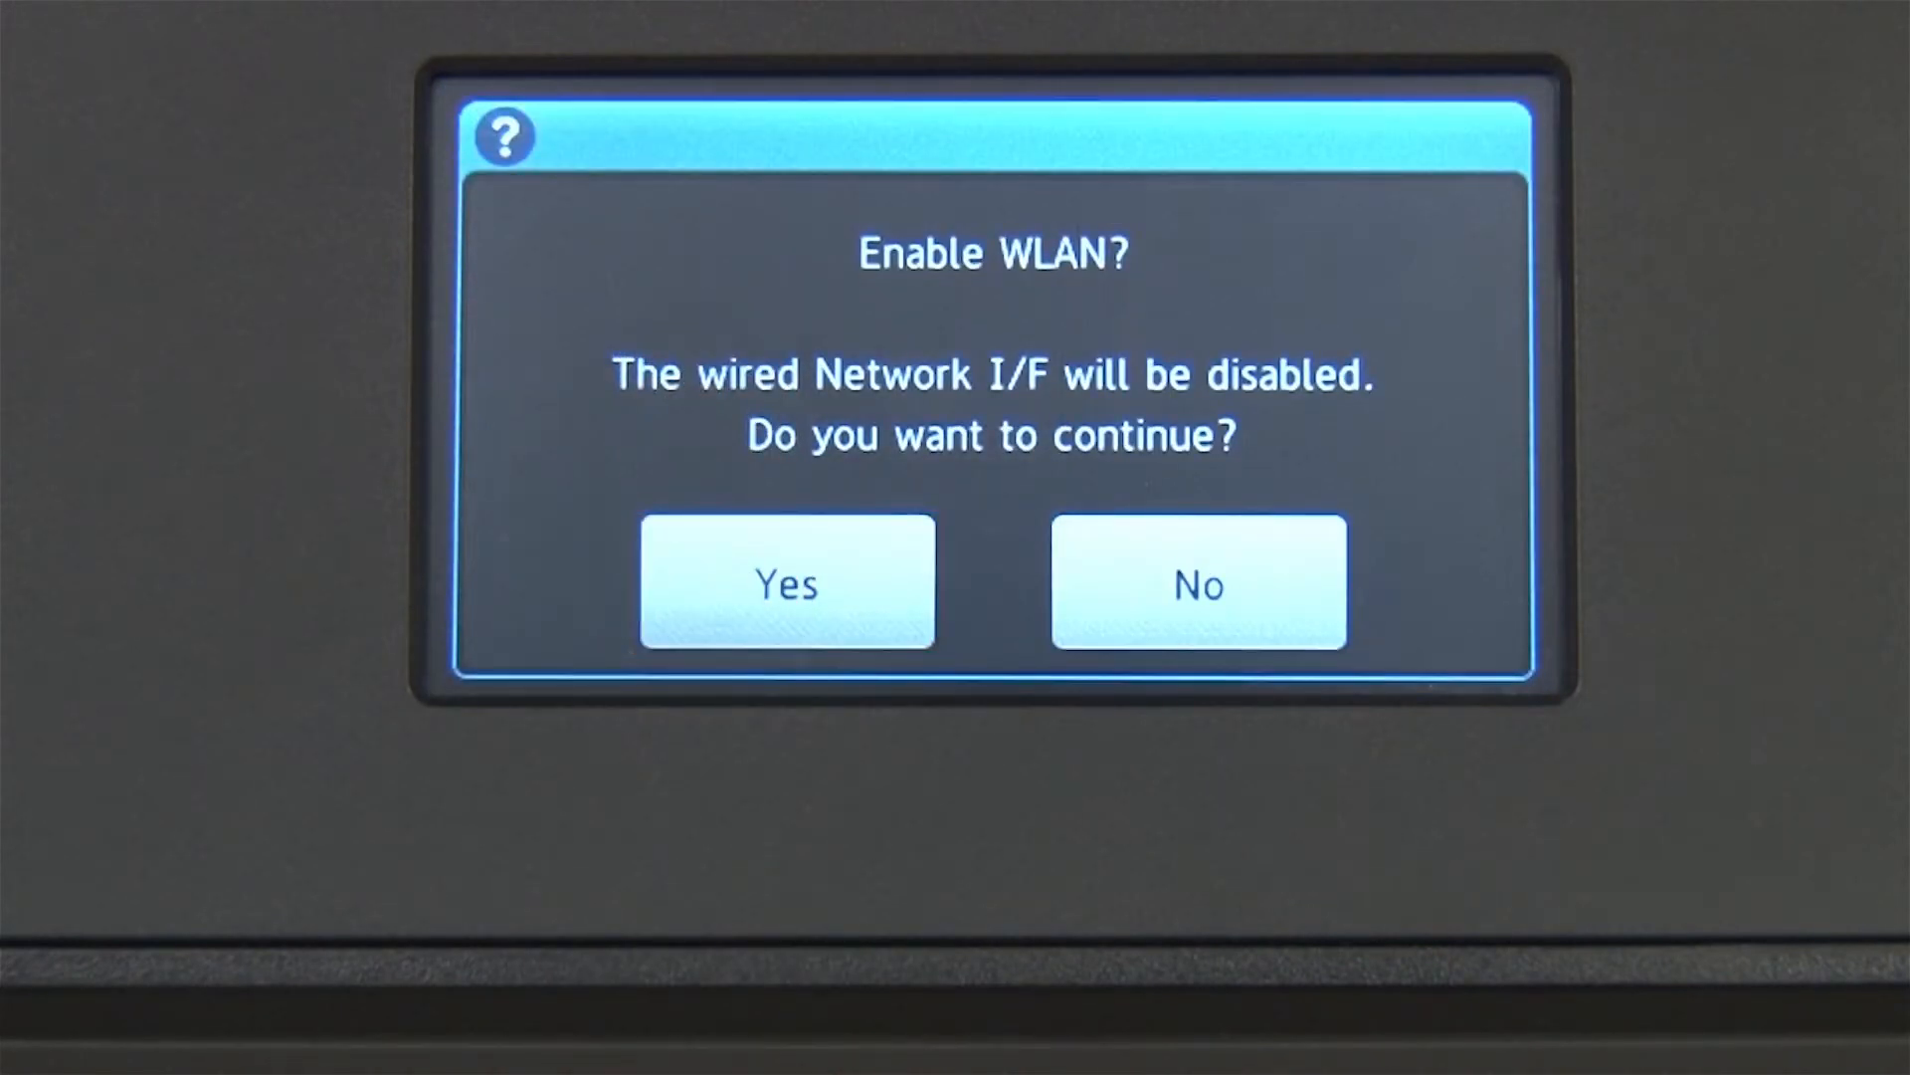
click(786, 583)
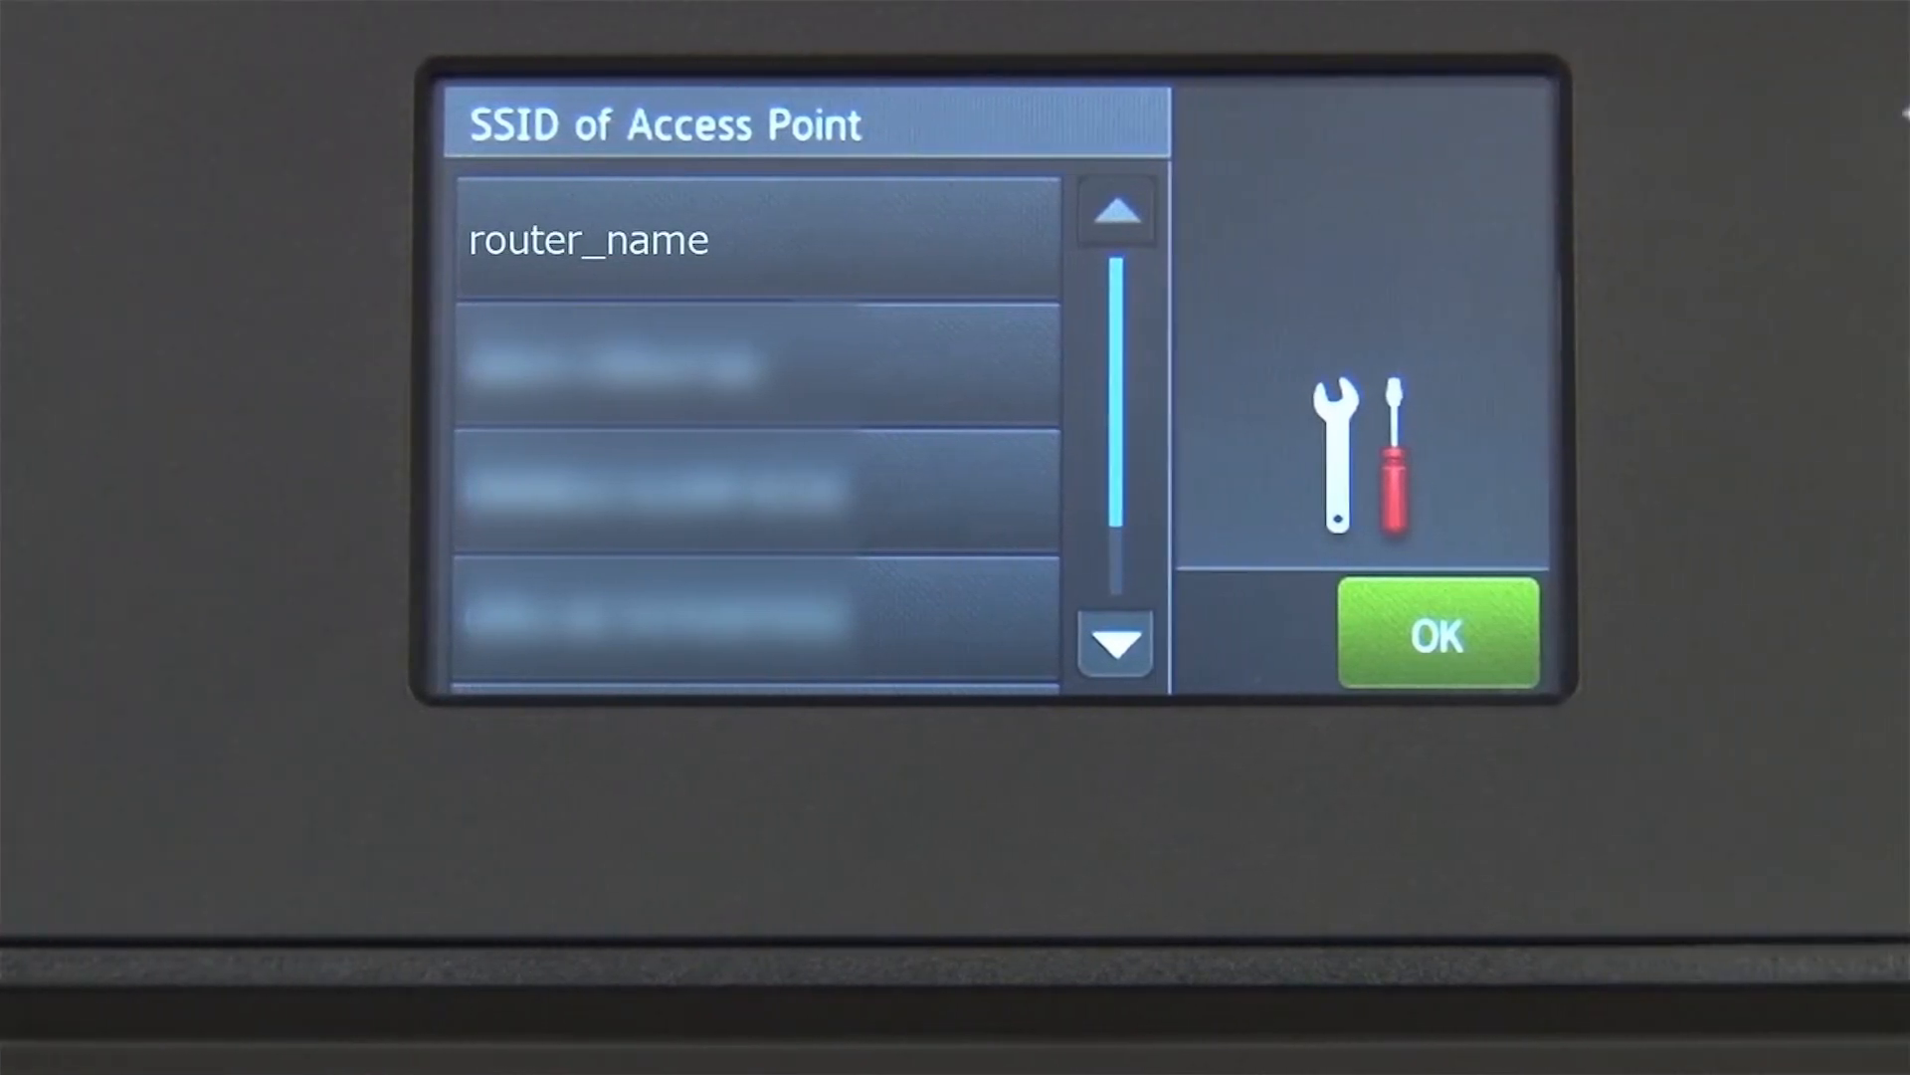
click(757, 236)
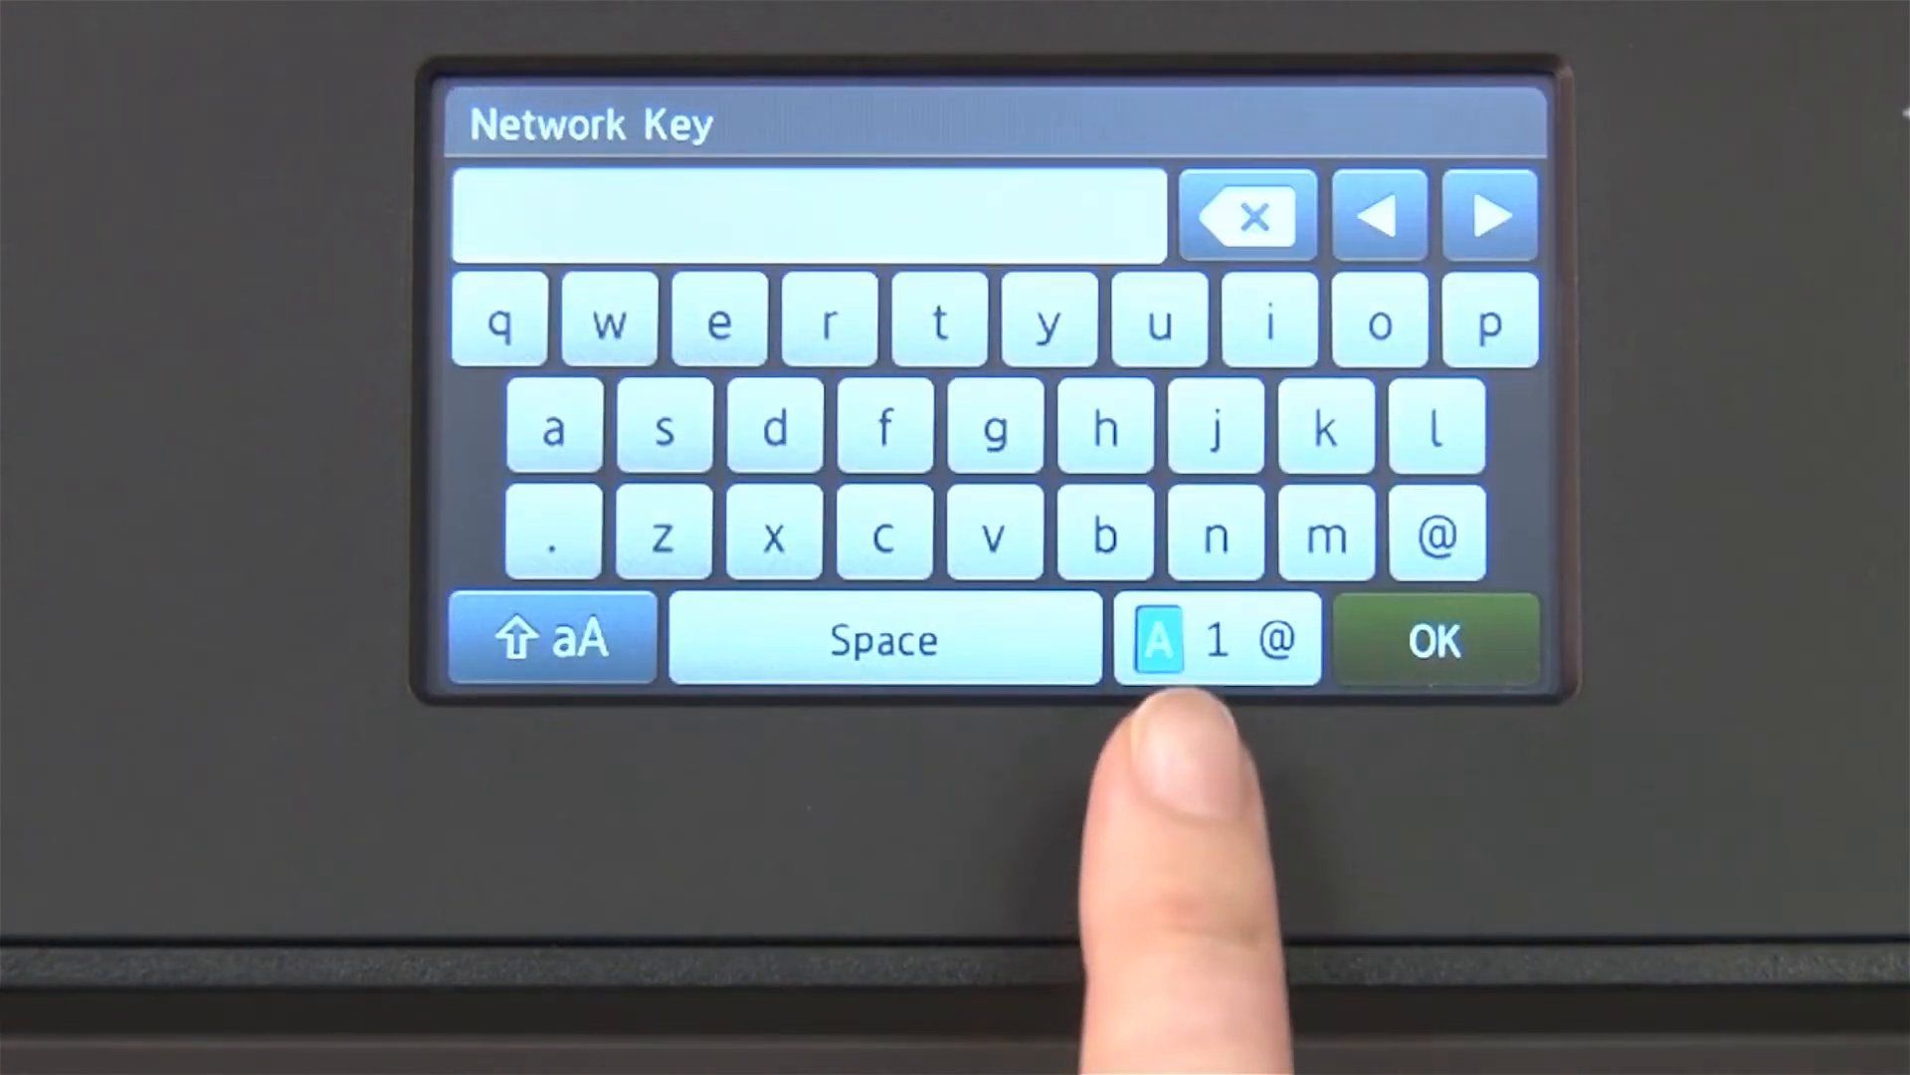
click(1218, 639)
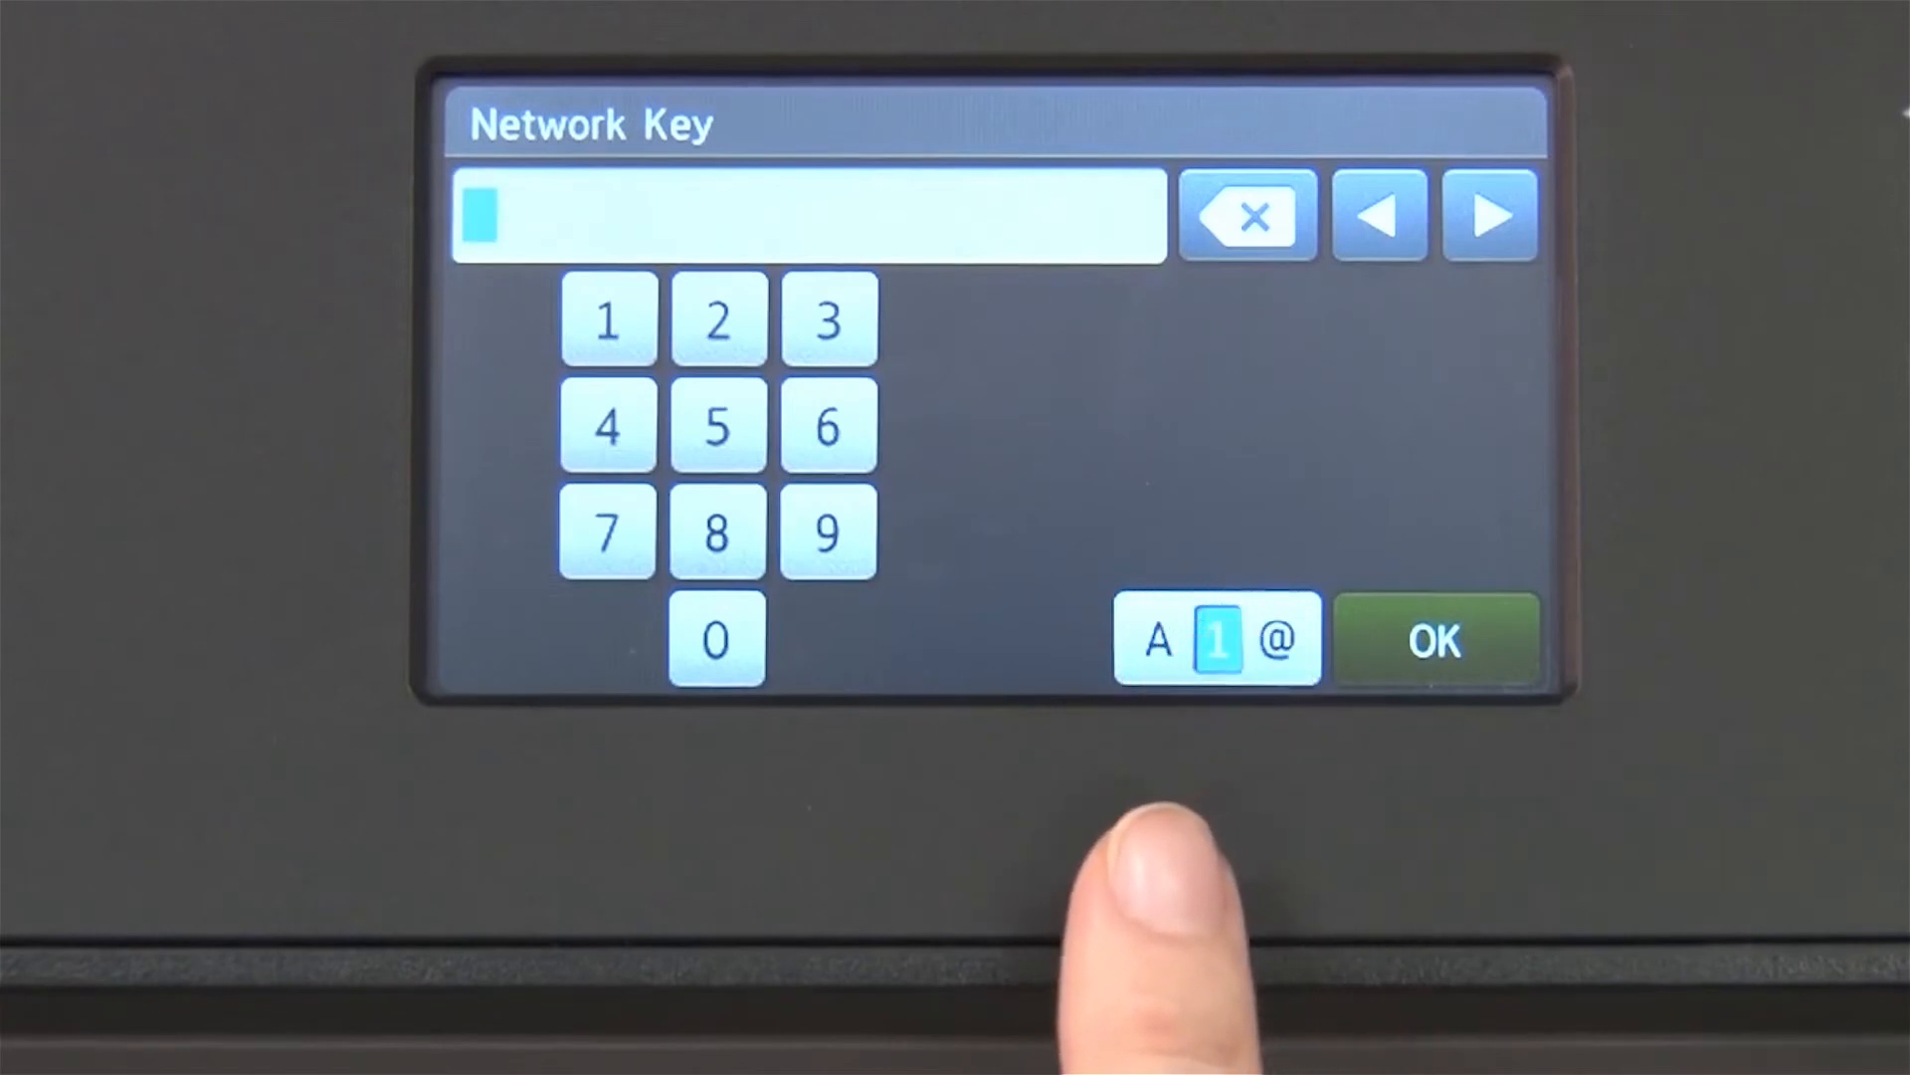
click(607, 534)
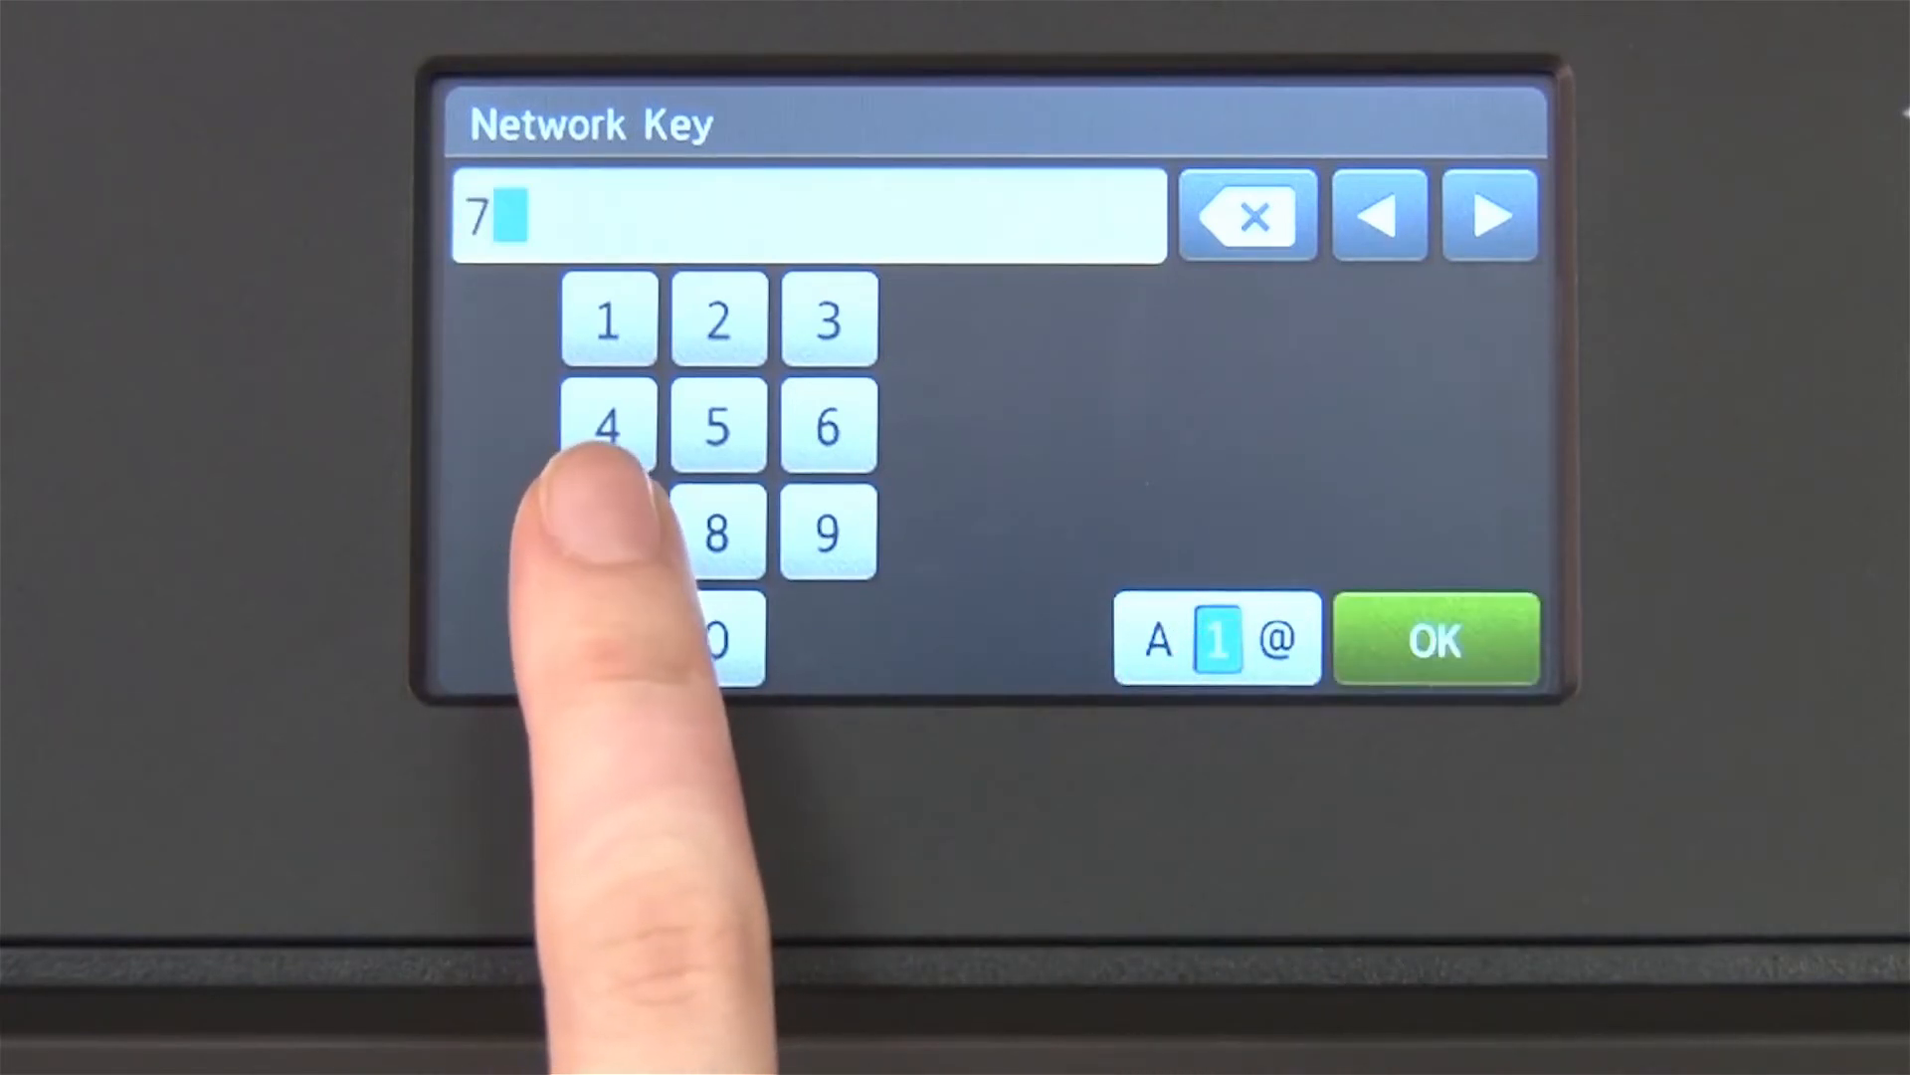
click(608, 425)
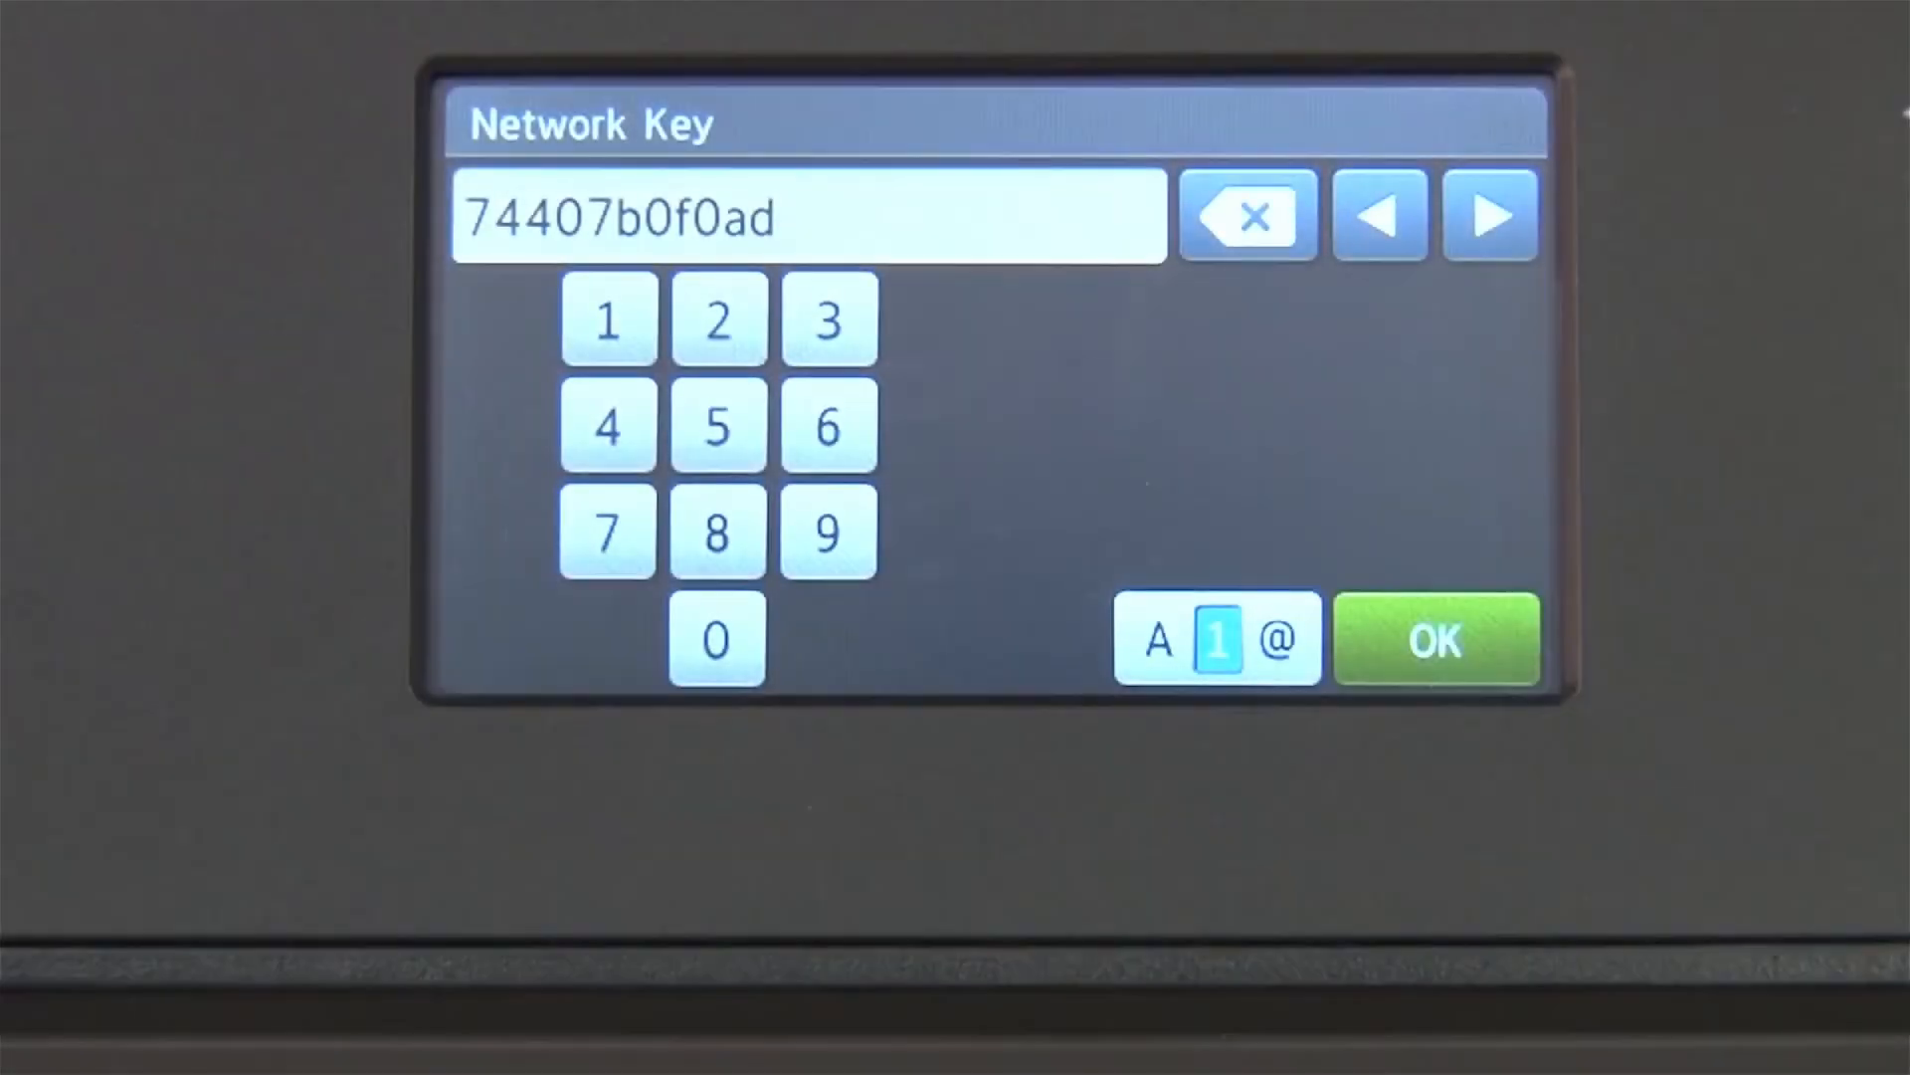
click(718, 639)
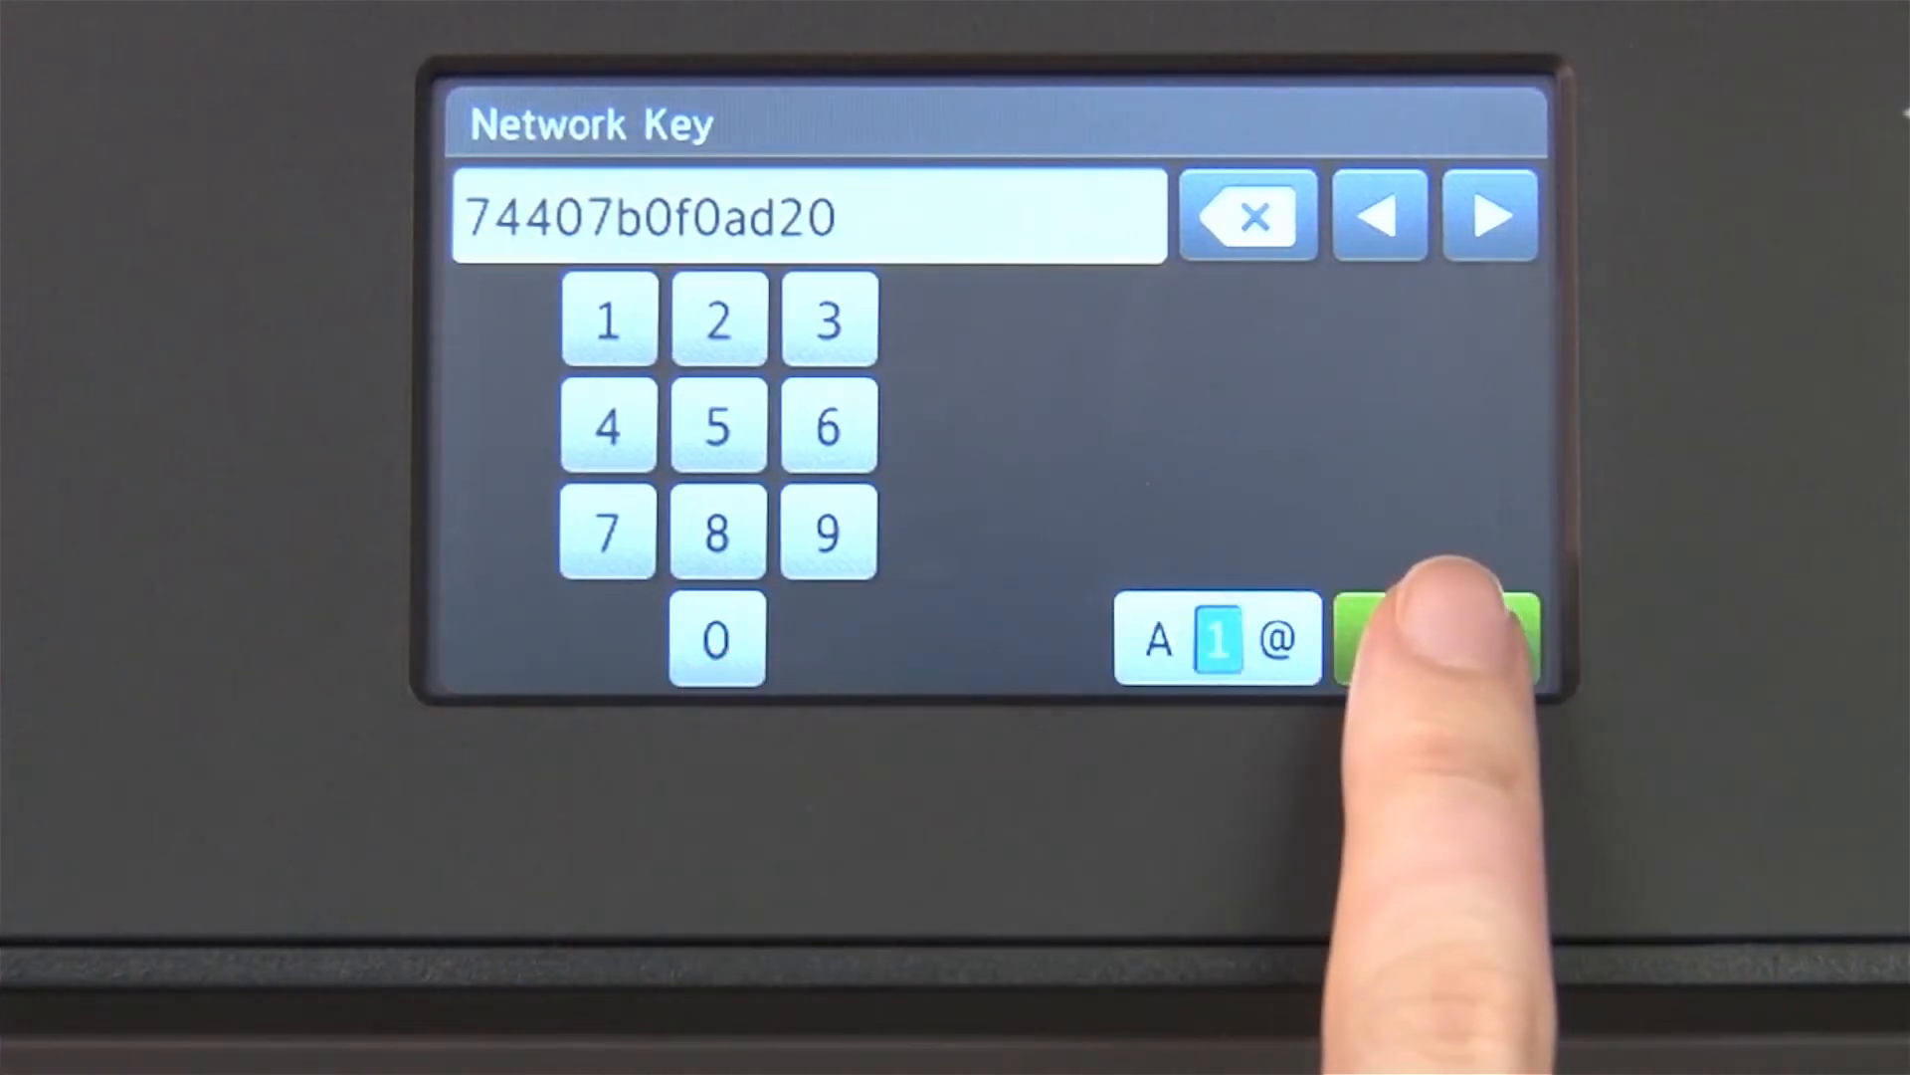
click(1445, 637)
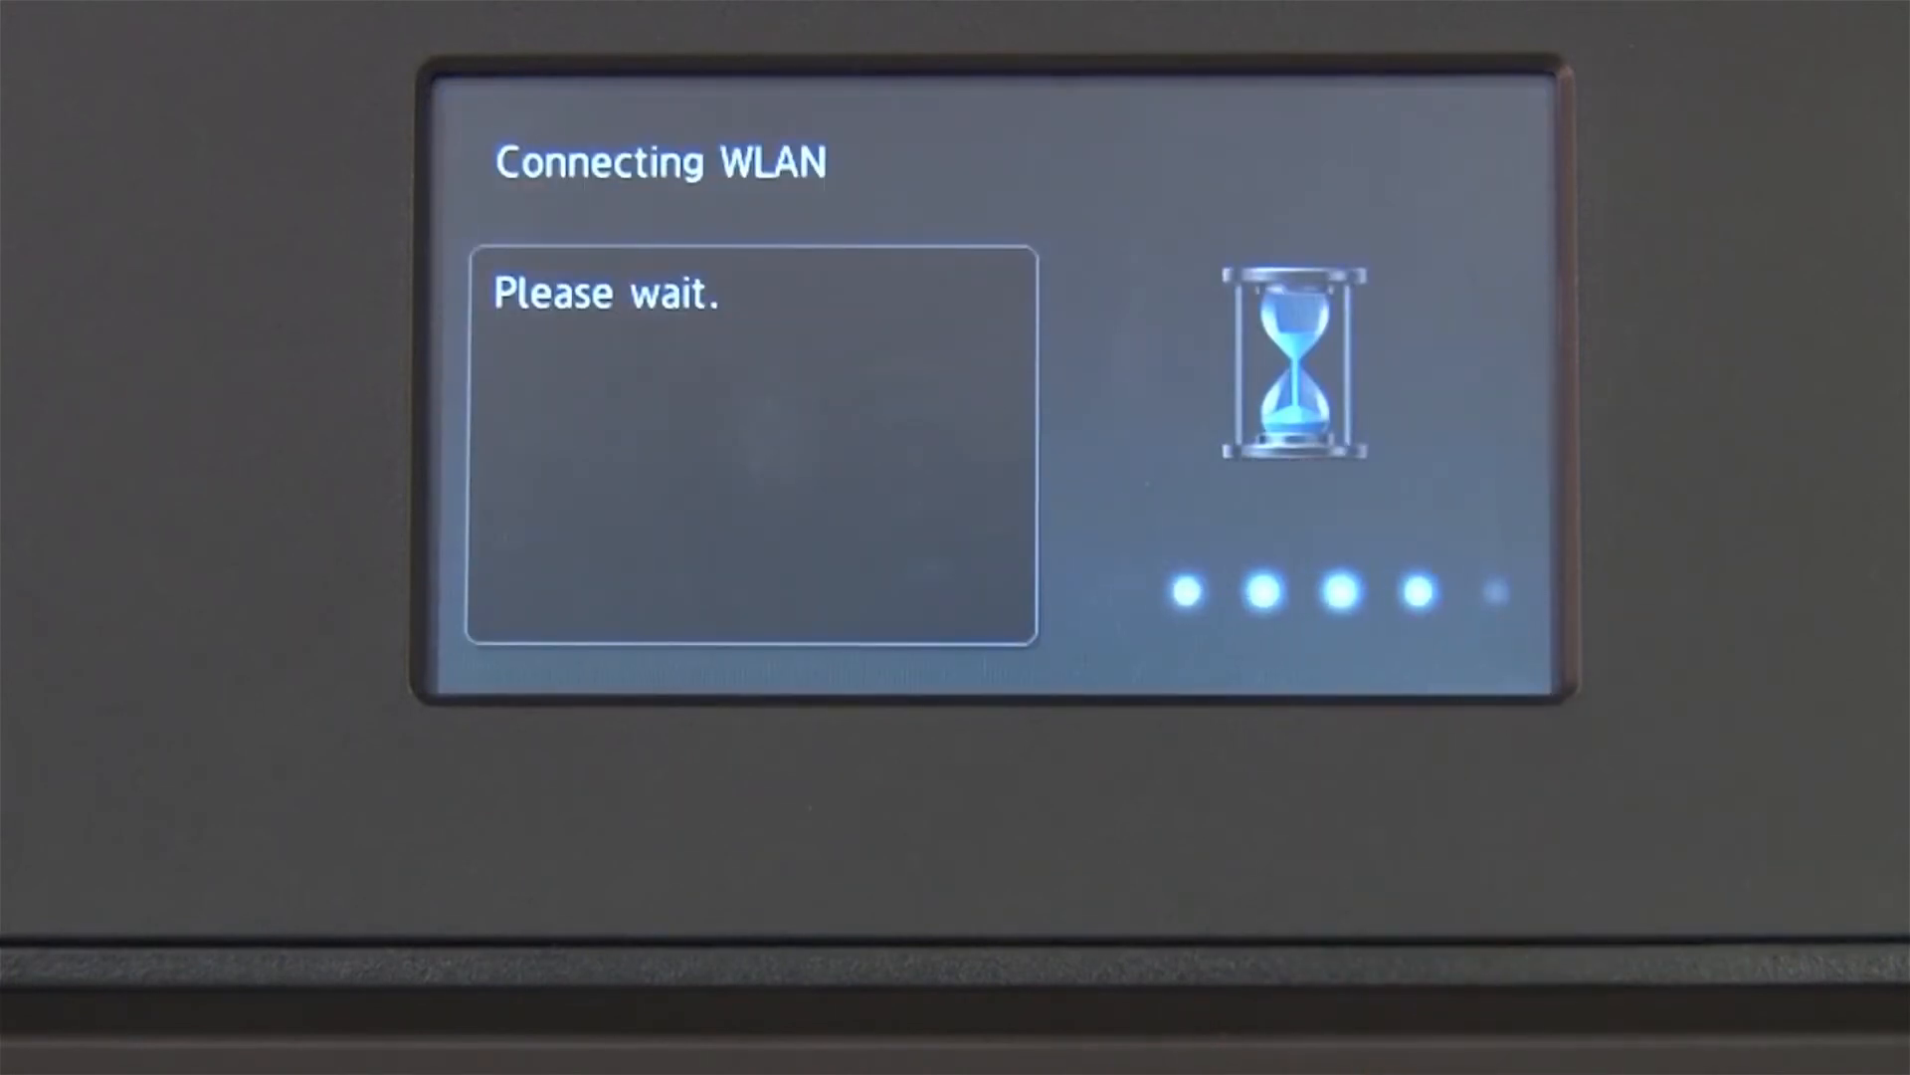